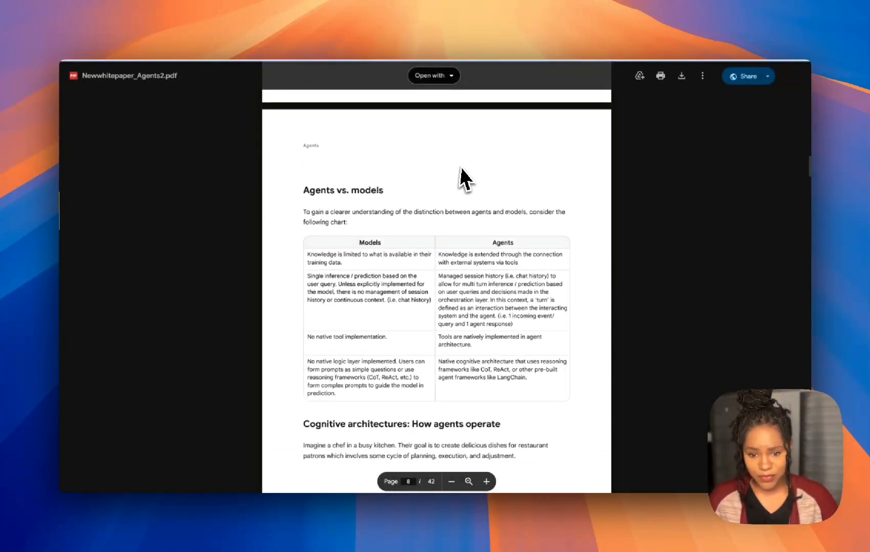
Create a new untitled notebook from the NotebookLM home page
scroll(down, 3)
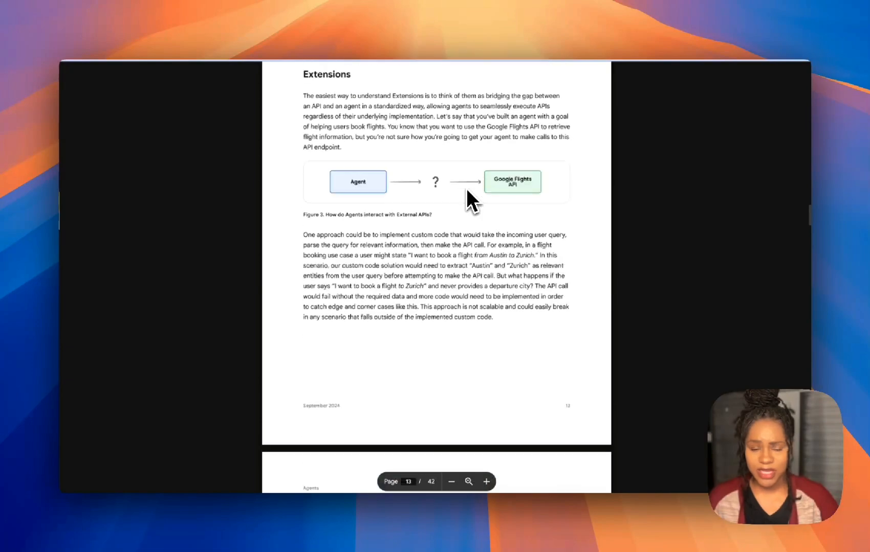
scroll(down, 3)
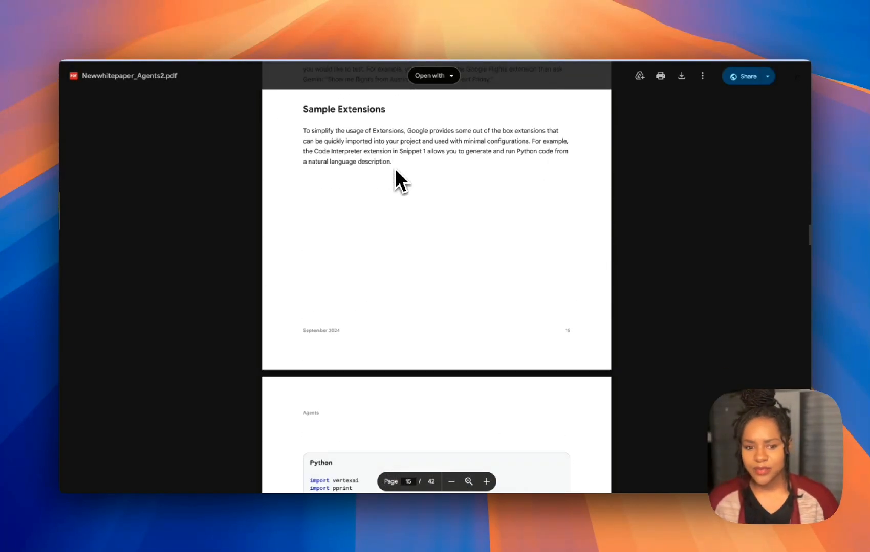
scroll(down, 3)
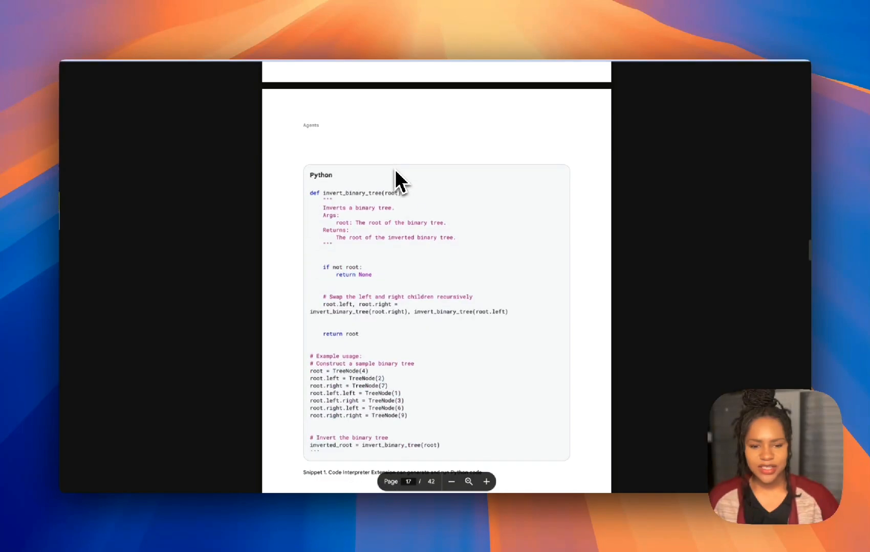
scroll(down, 3)
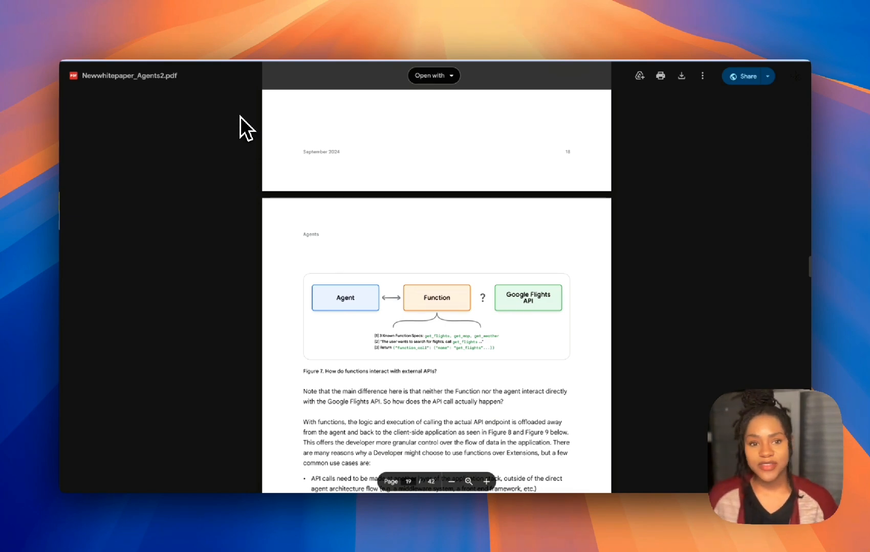
mouse_move(261, 55)
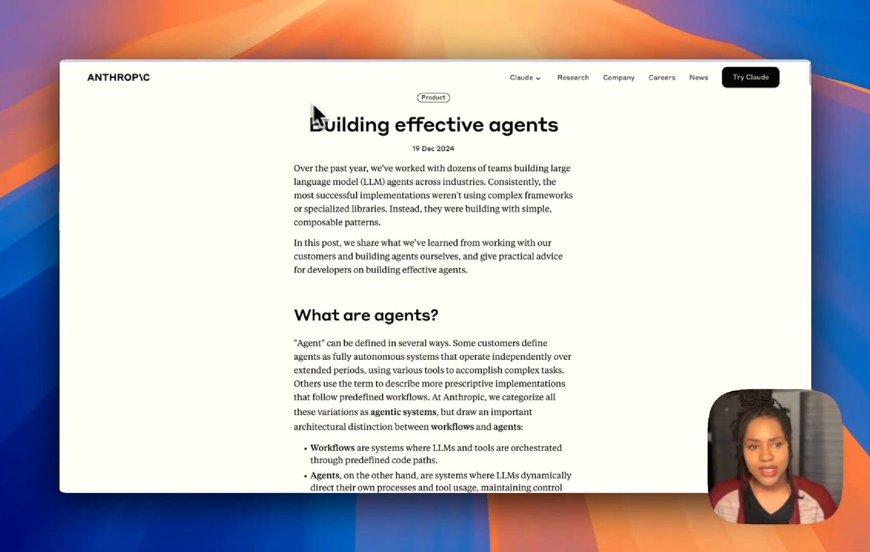
mouse_move(275, 103)
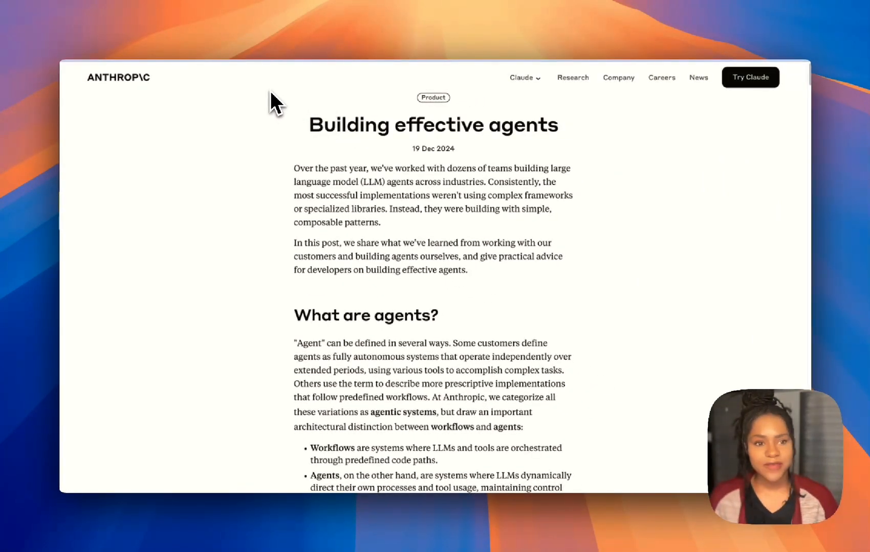
mouse_move(258, 108)
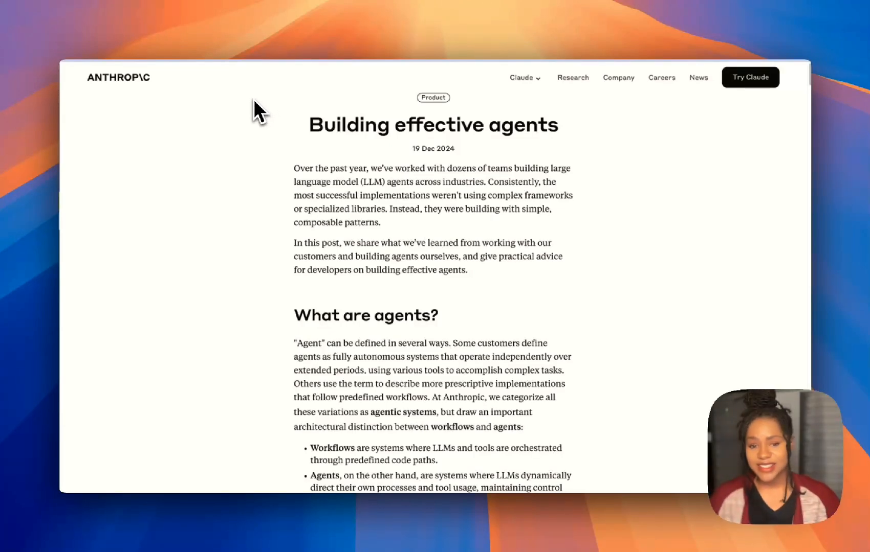
mouse_move(243, 105)
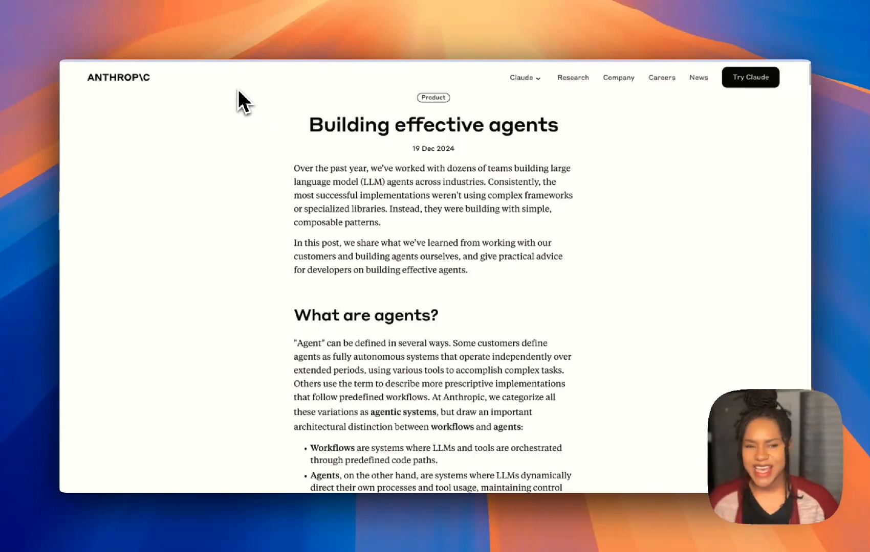
mouse_move(330, 72)
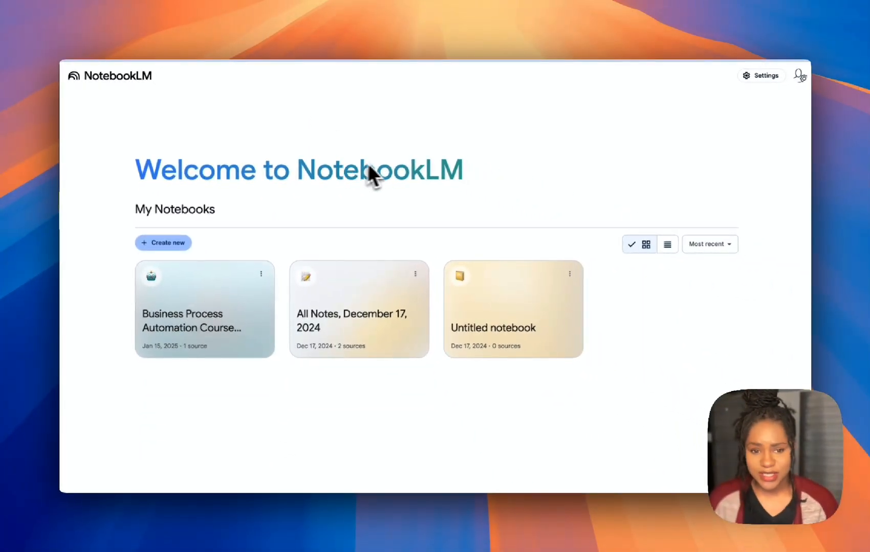
mouse_move(433, 219)
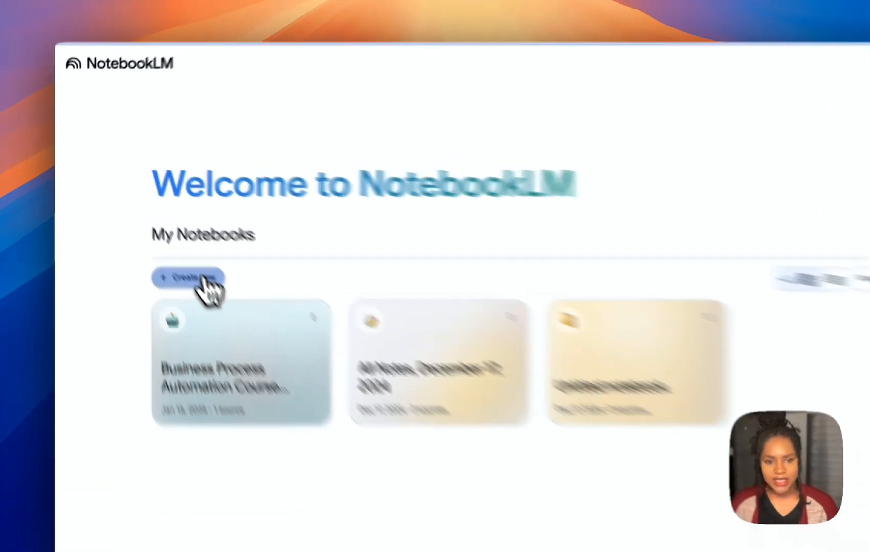
click(187, 278)
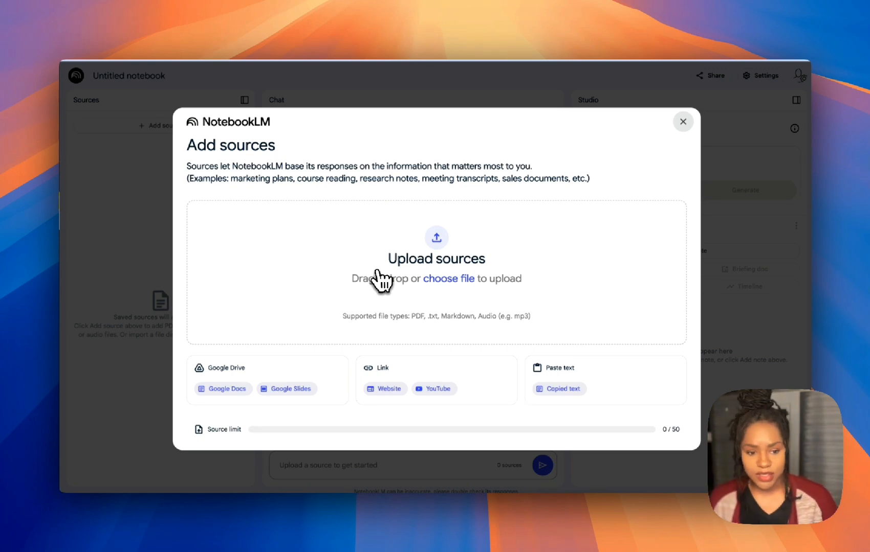
mouse_move(253, 389)
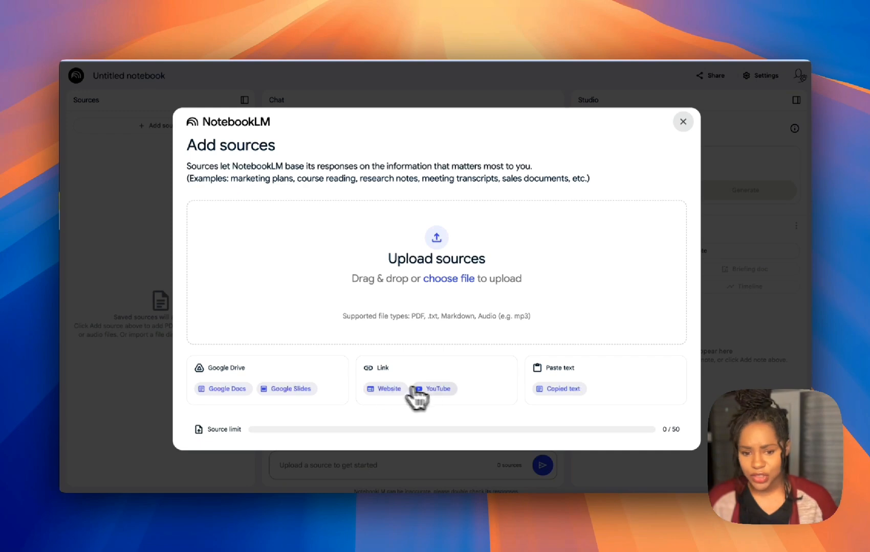
mouse_move(324, 380)
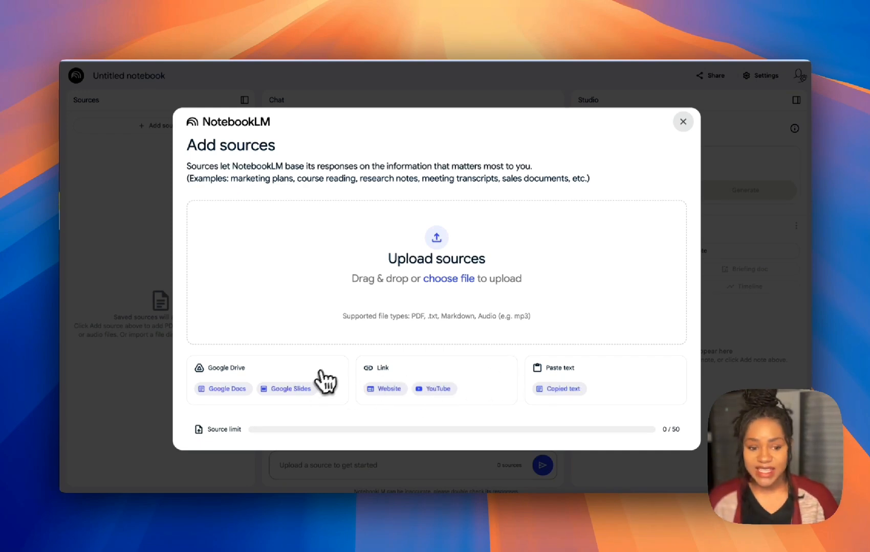
mouse_move(330, 377)
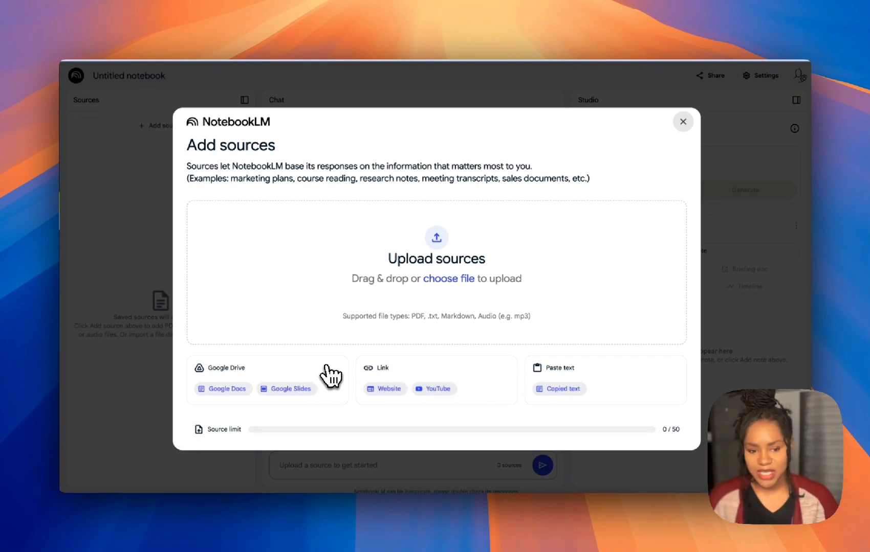
mouse_move(330, 366)
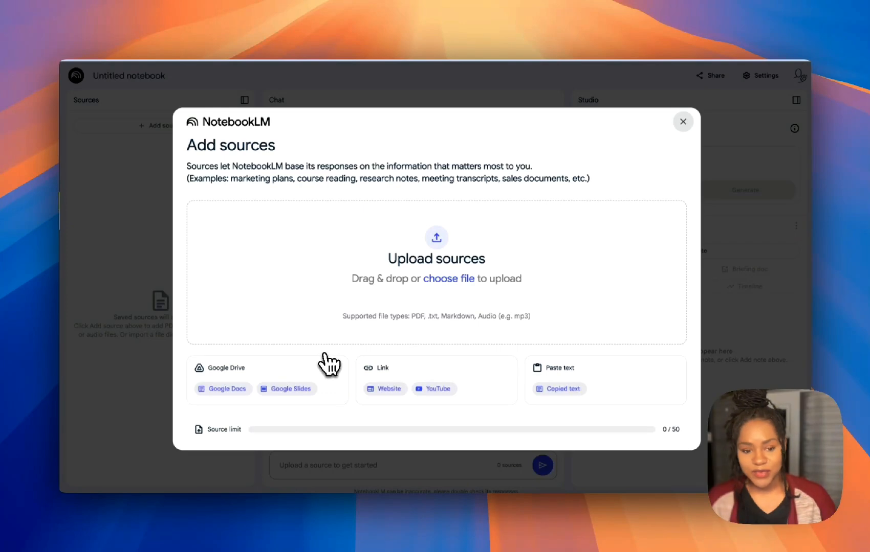
mouse_move(304, 359)
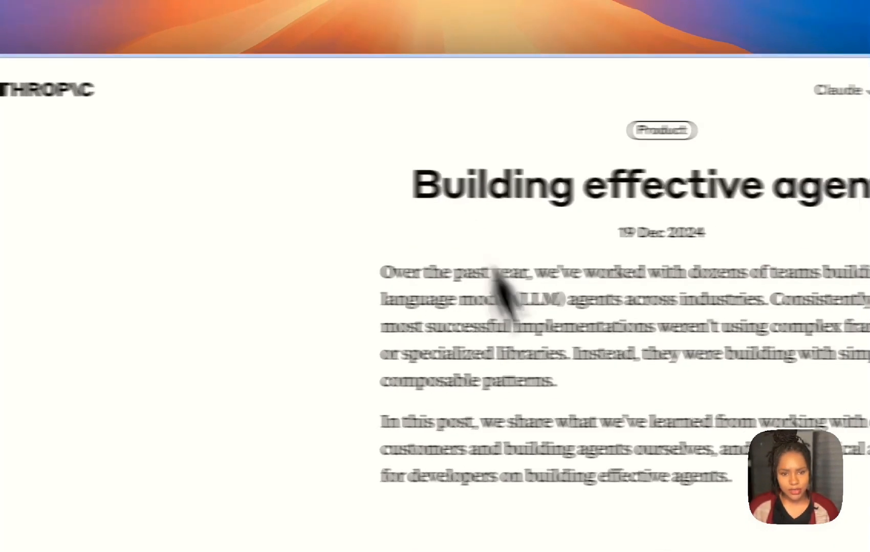
Scroll through the Building effective agents article on the Anthropic website
scroll(down, 3)
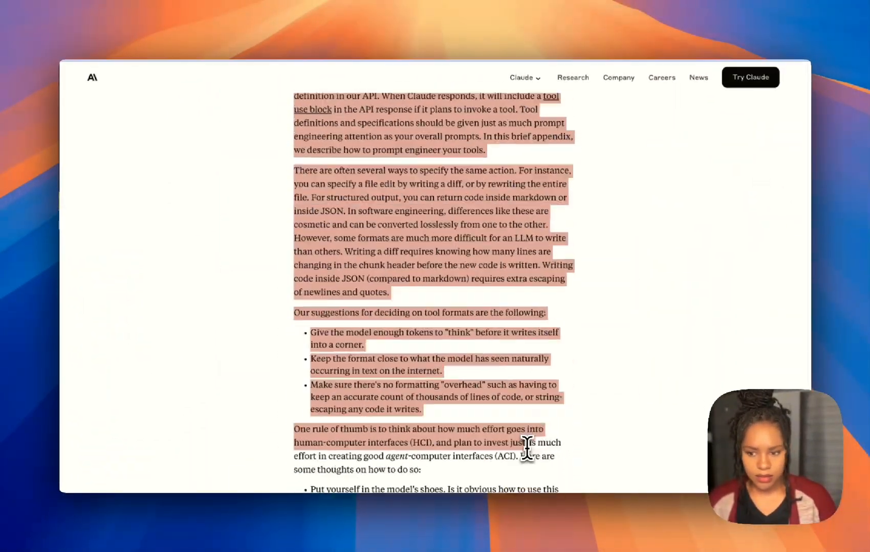
scroll(down, 3)
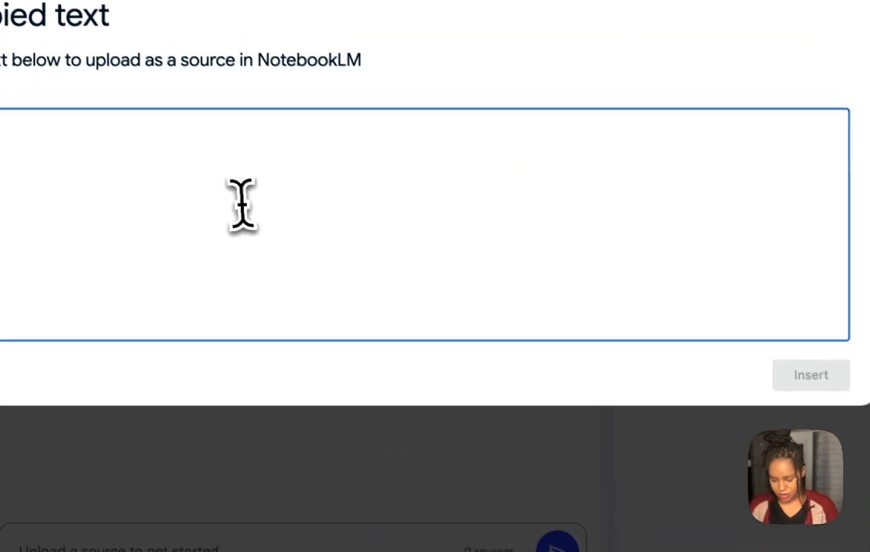
Paste the copied article as a text source, then choose a file to upload
click(809, 375)
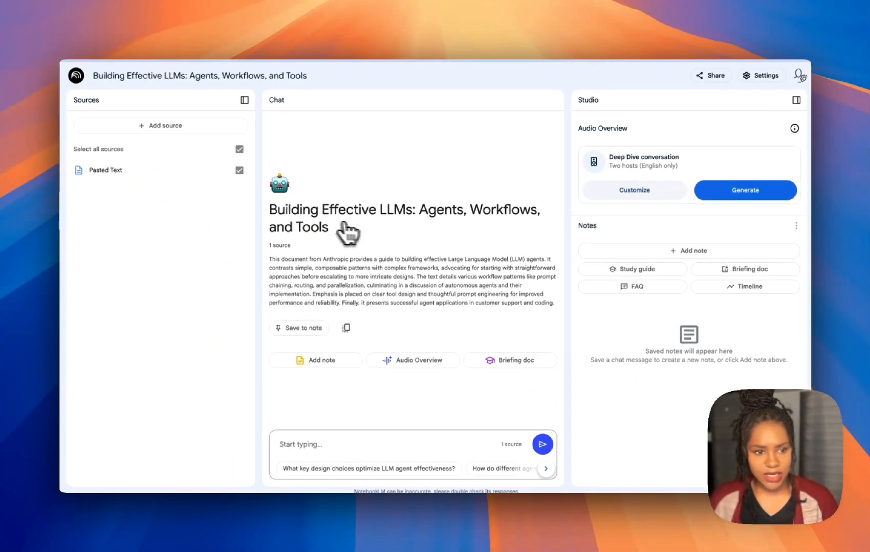
mouse_move(455, 449)
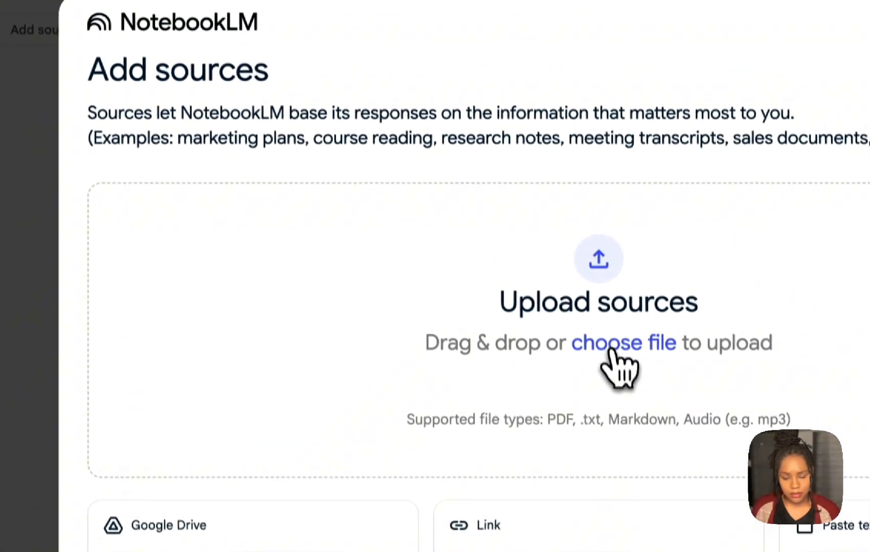
click(624, 342)
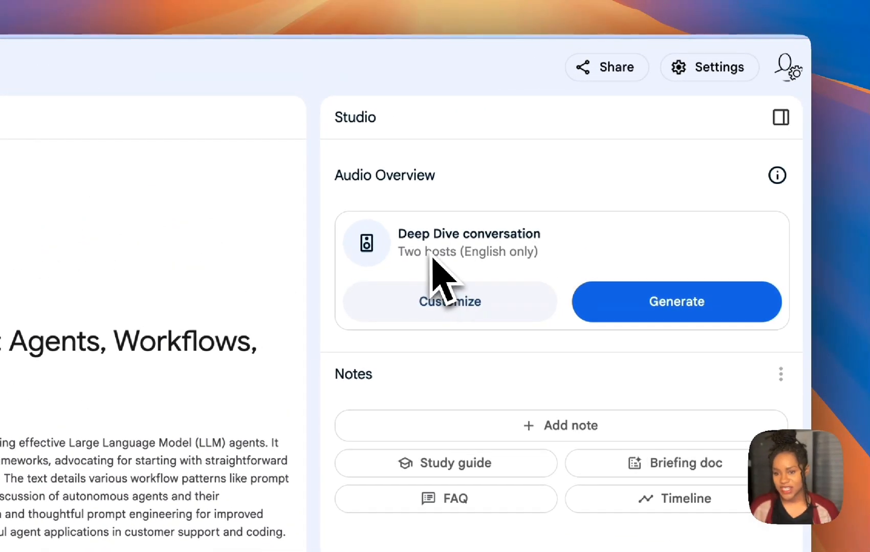
Generate the Deep Dive conversation audio overview in the Studio panel
click(675, 302)
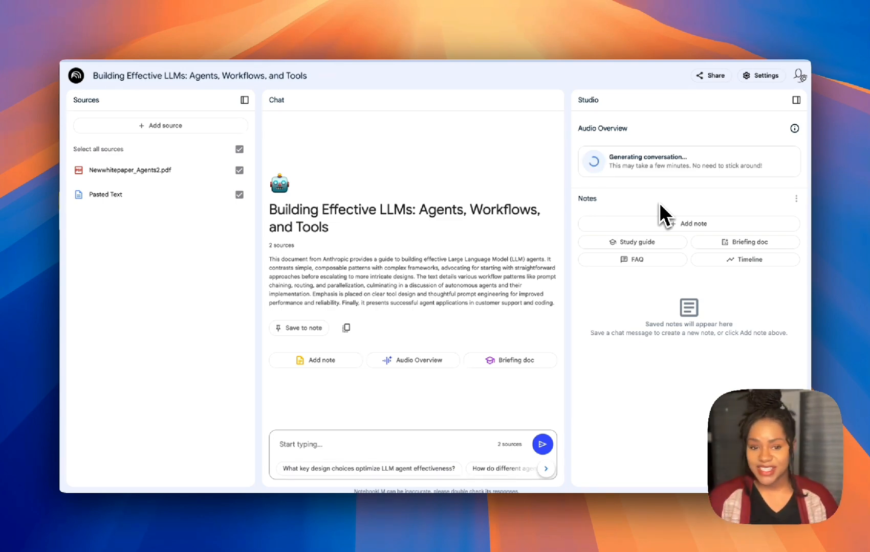
mouse_move(657, 189)
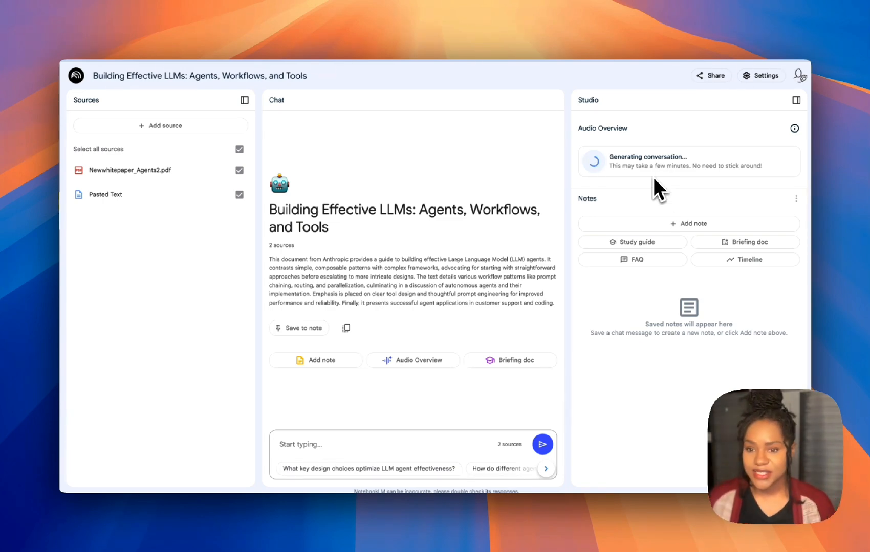
mouse_move(585, 227)
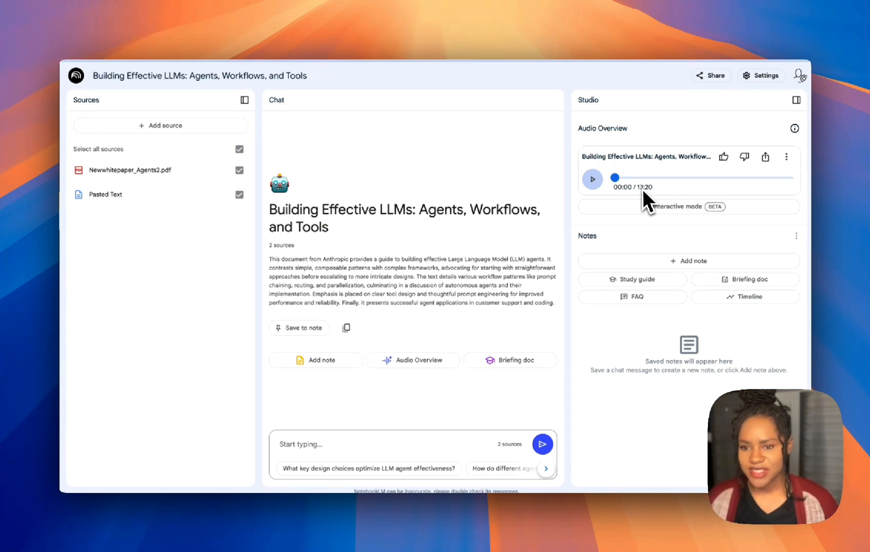
mouse_move(641, 205)
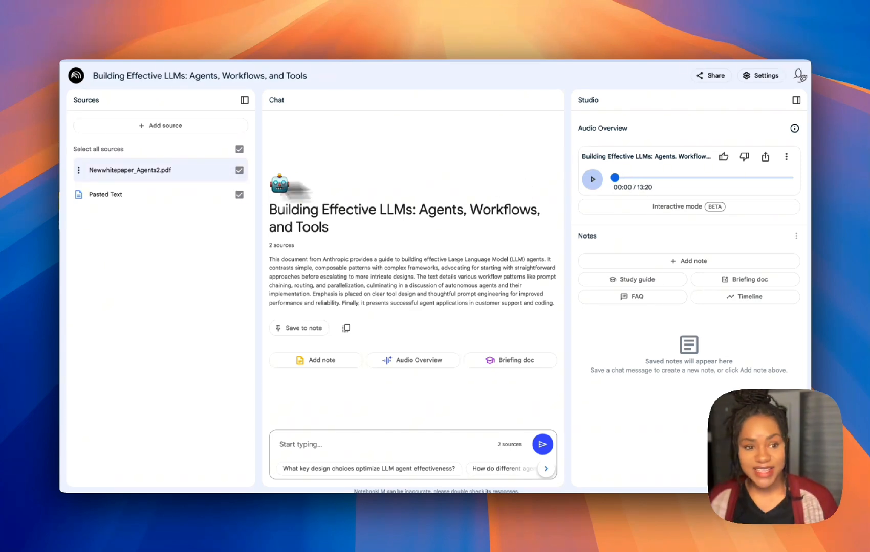
mouse_move(695, 221)
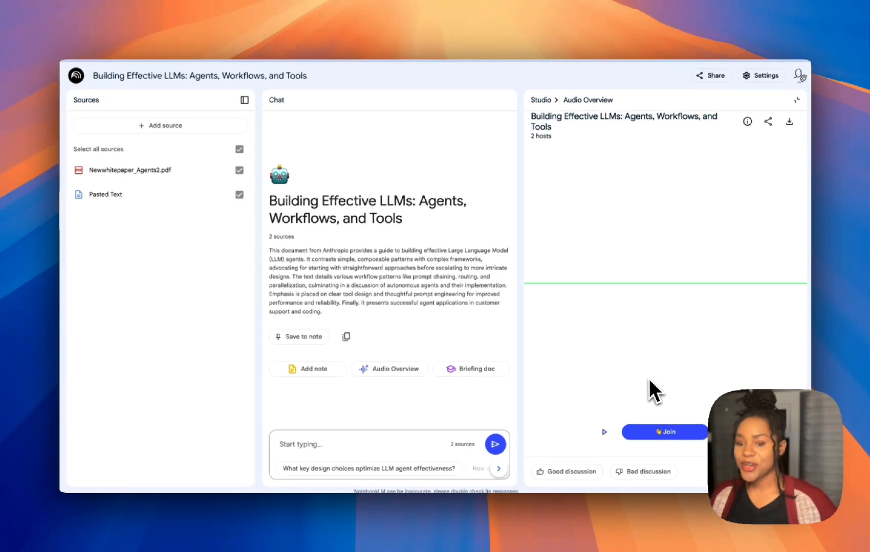
mouse_move(604, 433)
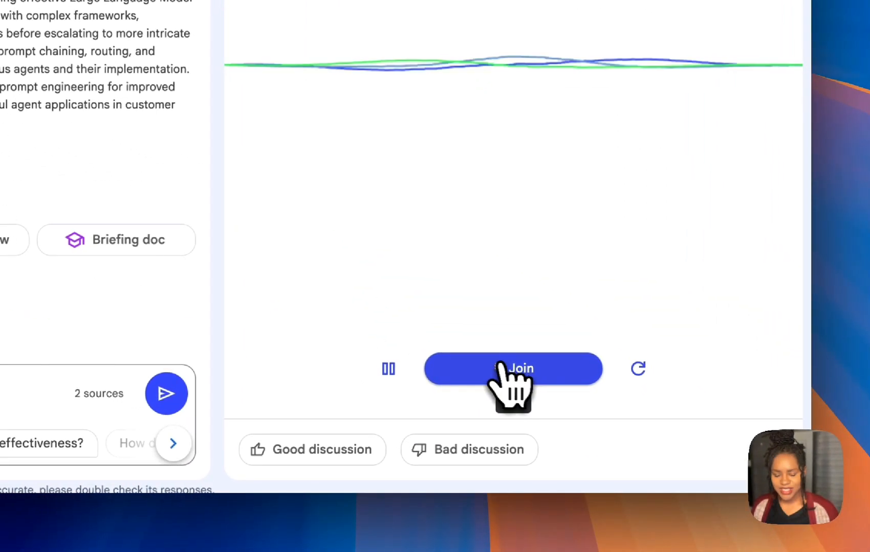
Join the interactive Deep Dive to speak with the hosts
click(512, 369)
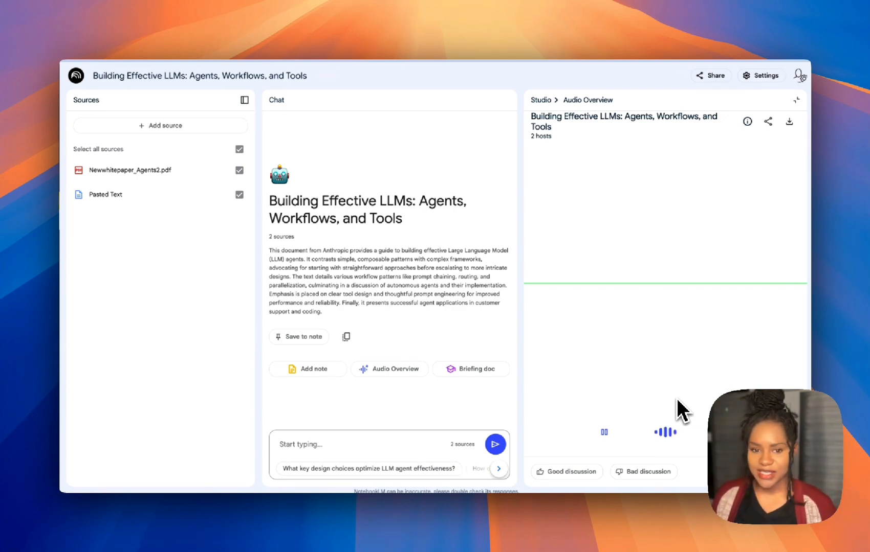
mouse_move(652, 463)
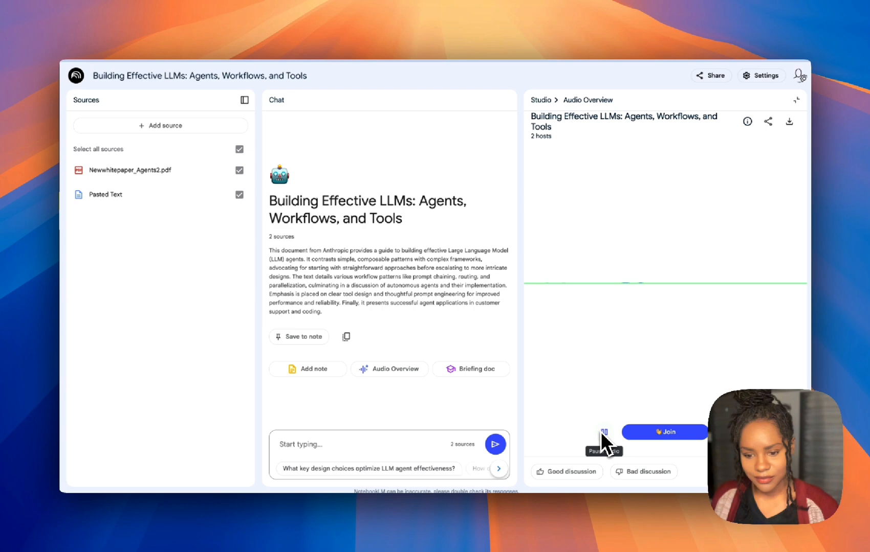
Pause the hosts' interactive conversation with the button beside Join
click(604, 432)
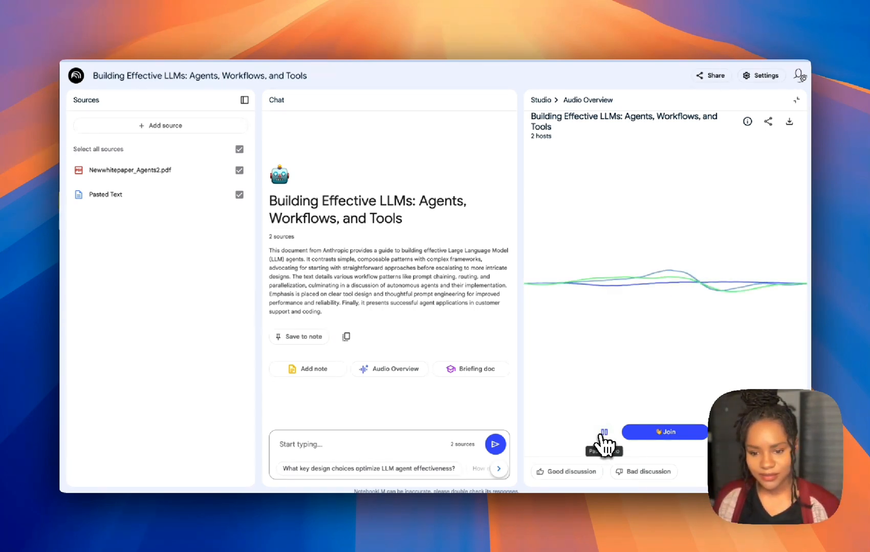
click(603, 432)
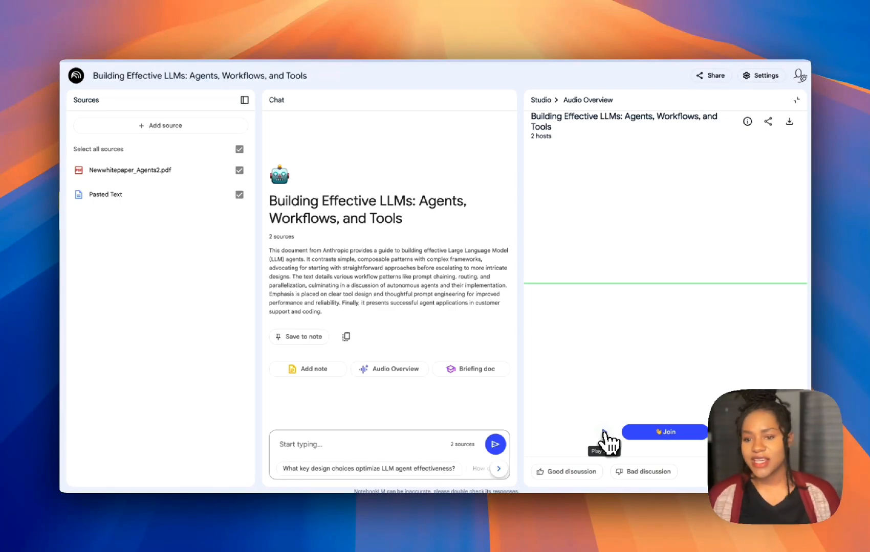
mouse_move(789, 120)
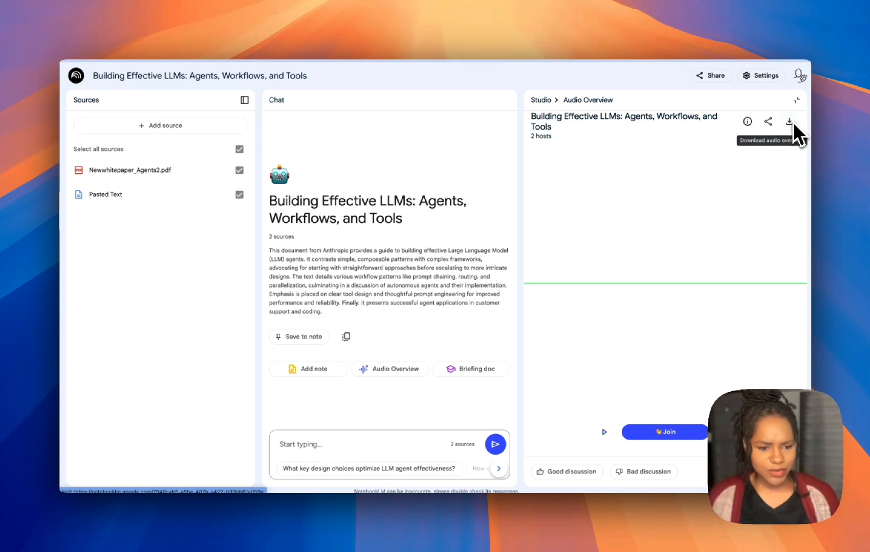
mouse_move(793, 167)
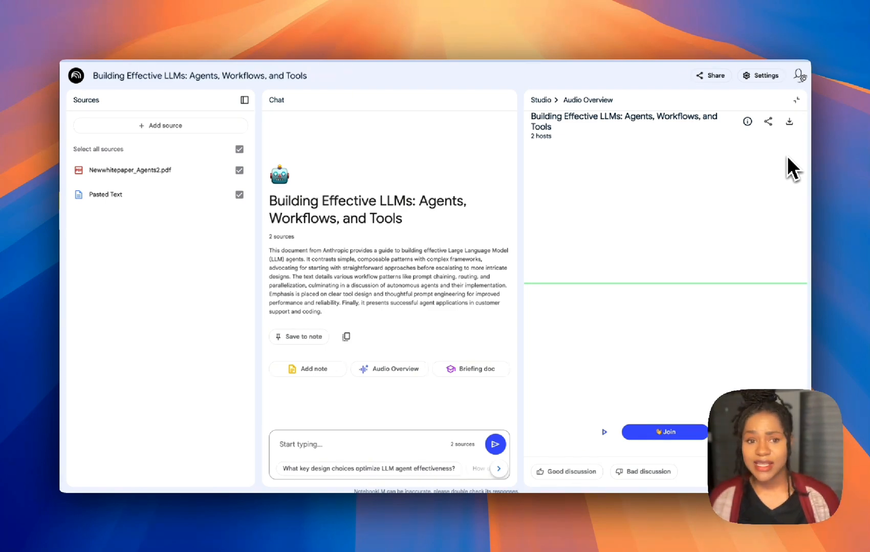
mouse_move(603, 282)
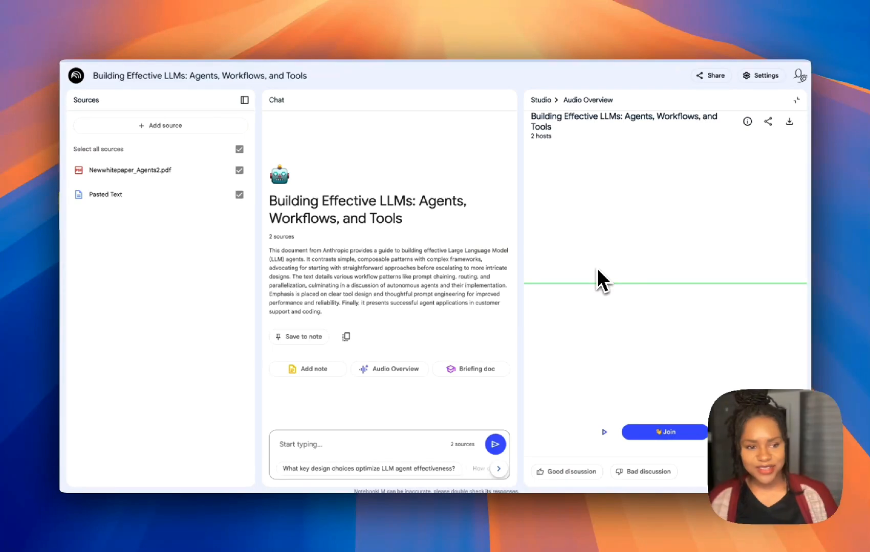
mouse_move(610, 258)
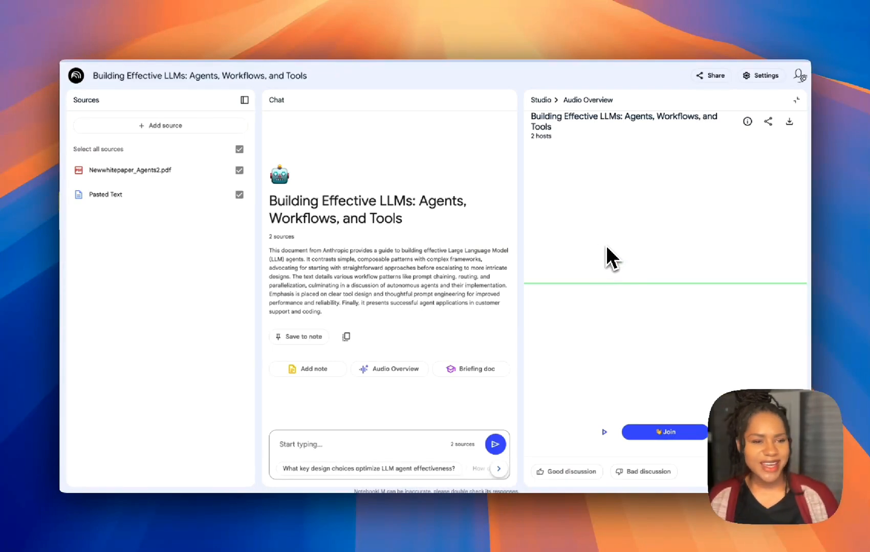
mouse_move(279, 247)
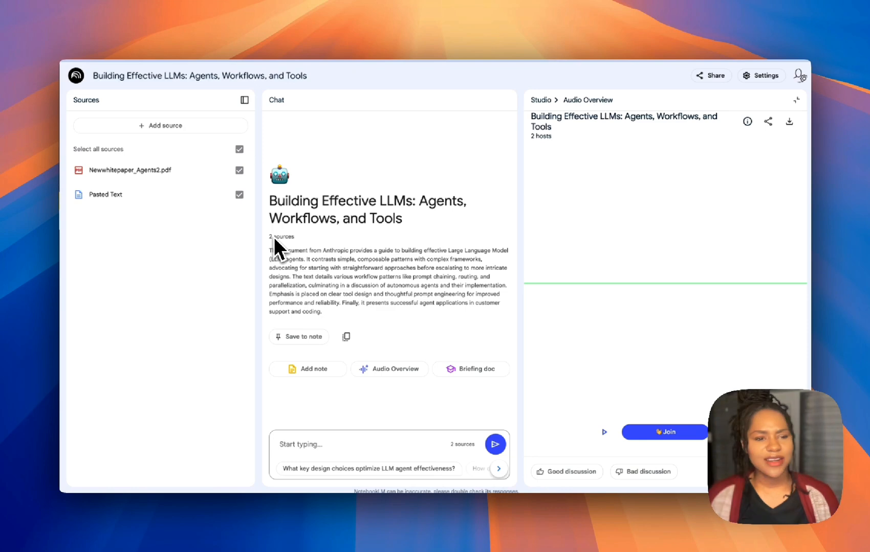
mouse_move(414, 266)
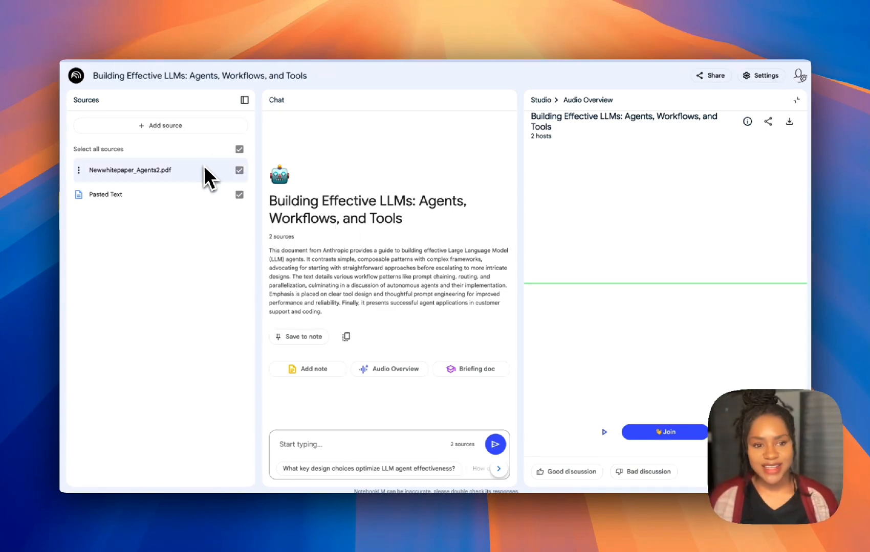
mouse_move(117, 195)
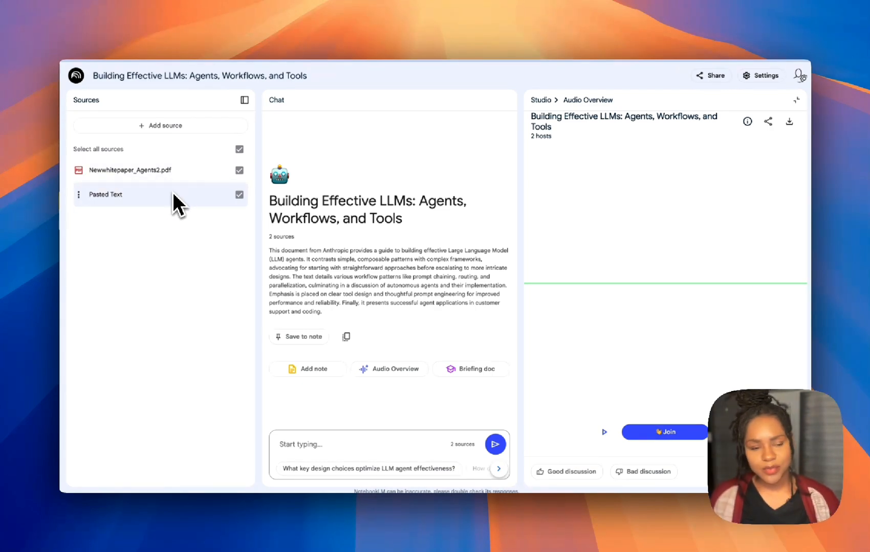
mouse_move(183, 201)
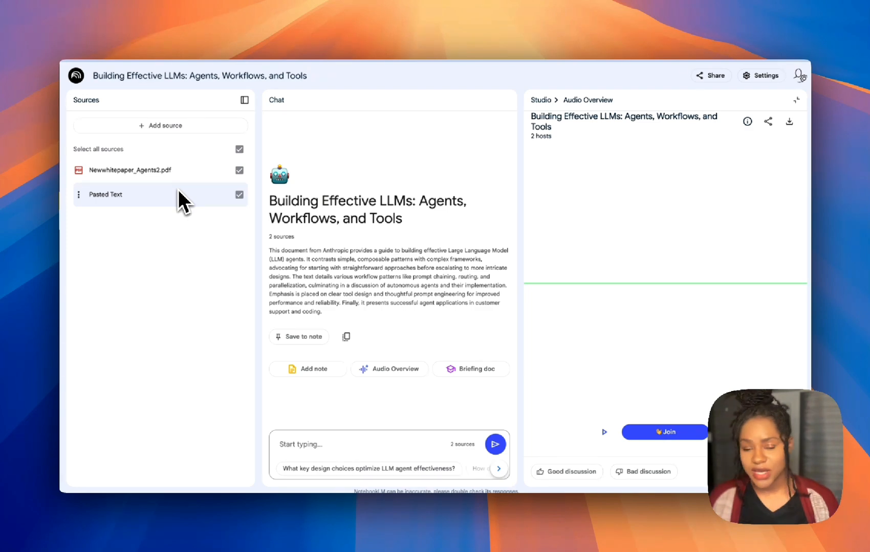
mouse_move(213, 195)
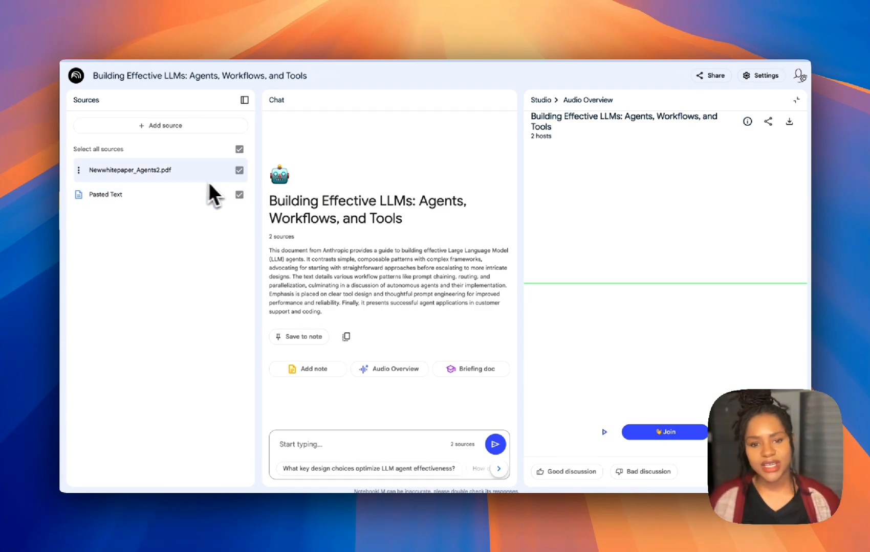